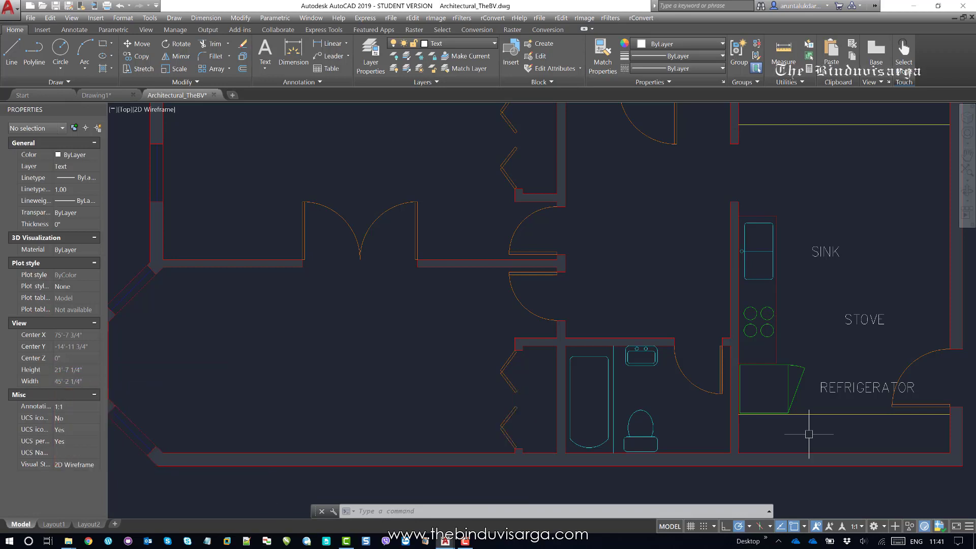
mouse_move(777, 429)
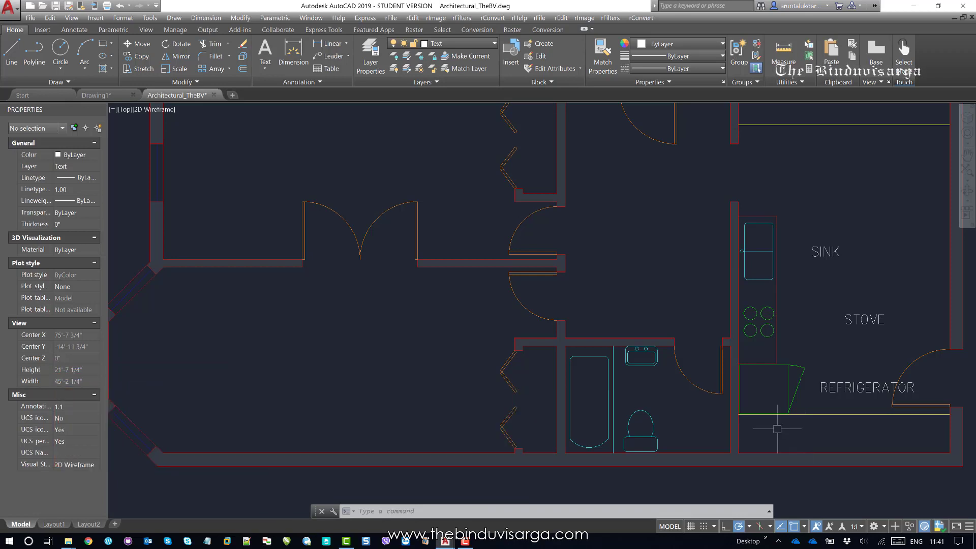
Step: Zoom out until the whole floor plan with its solid-filled walls is visible
scroll(down, 3)
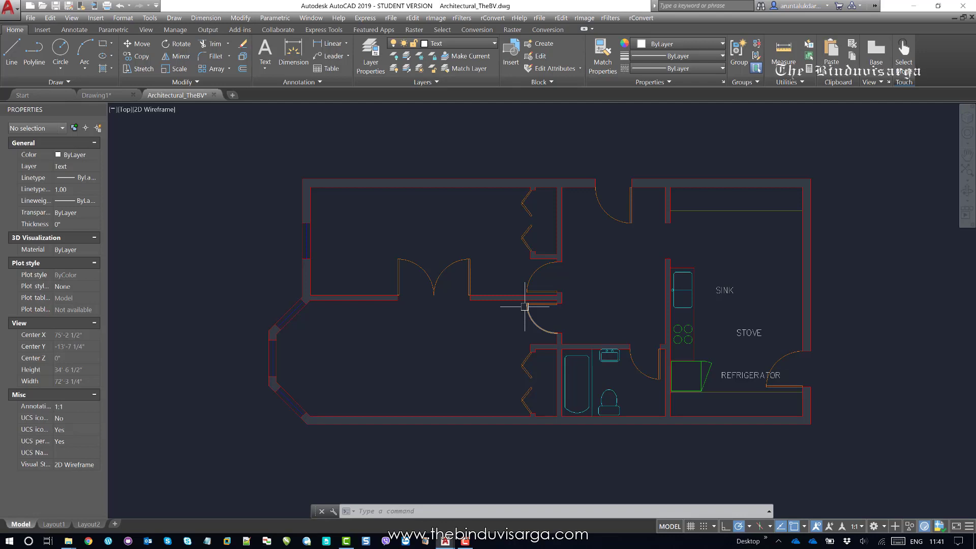
mouse_move(521, 314)
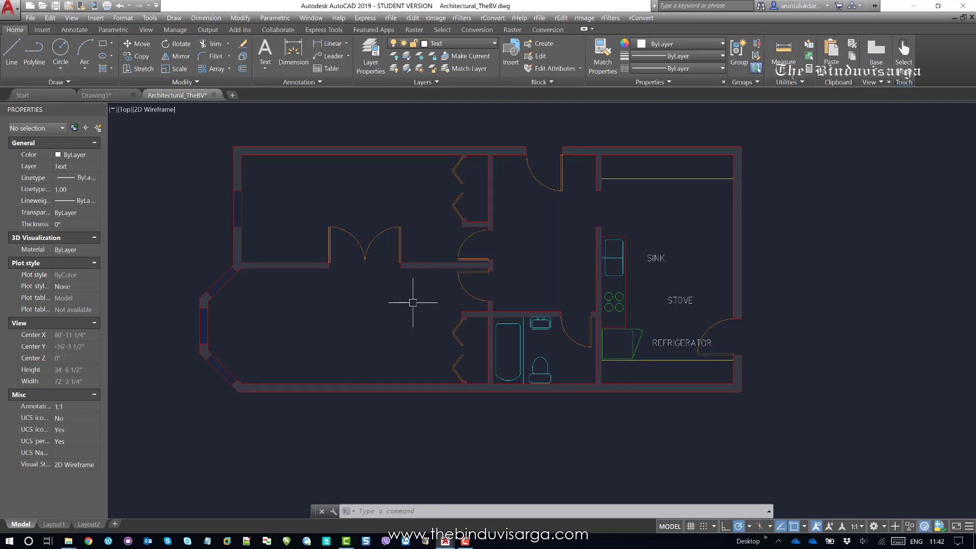
Step: Start the FILLMODE system variable from the FILL autocomplete list
text(FI)
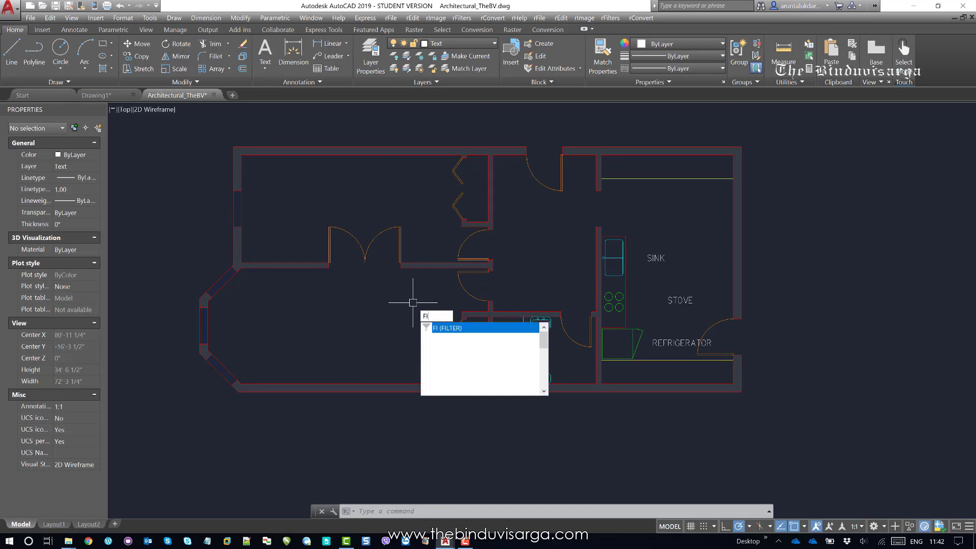
text(LLMODE)
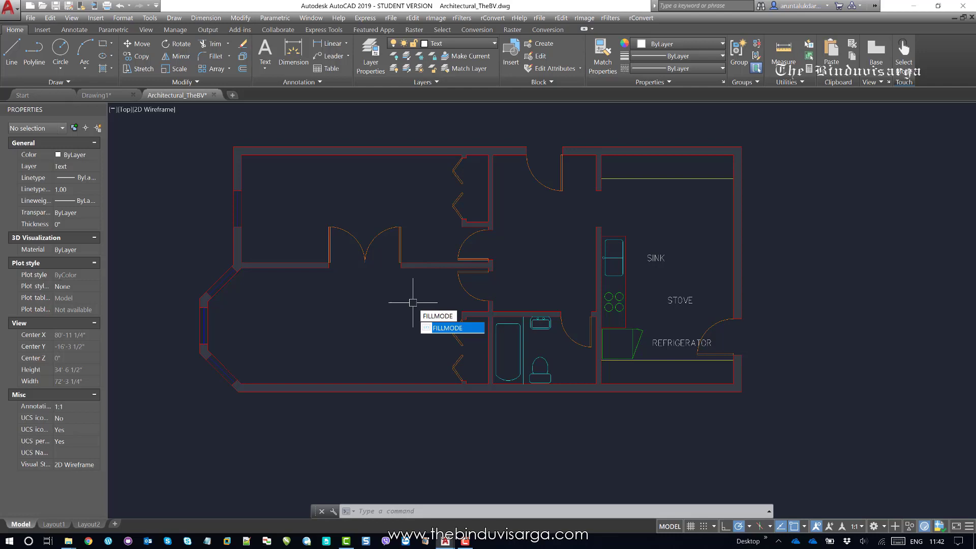
click(447, 327)
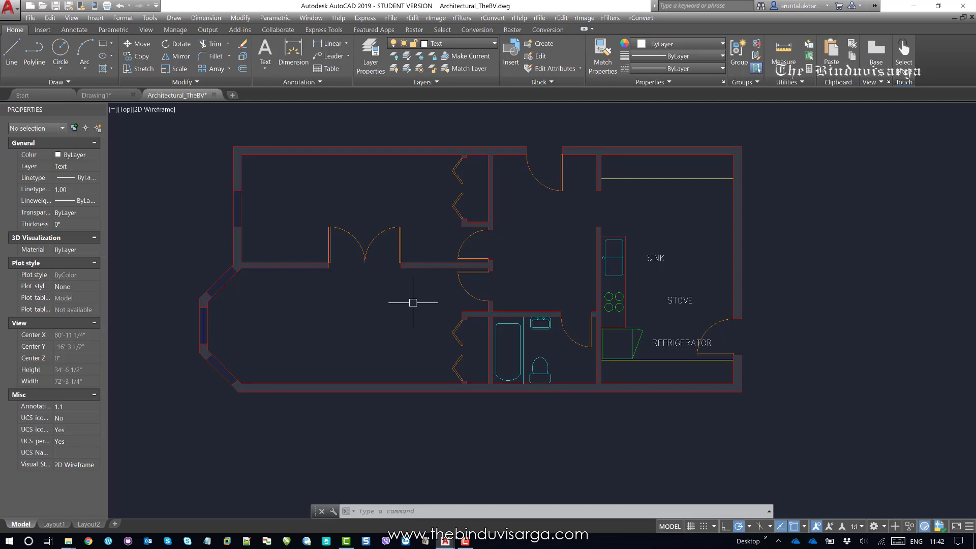
text(REGEN)
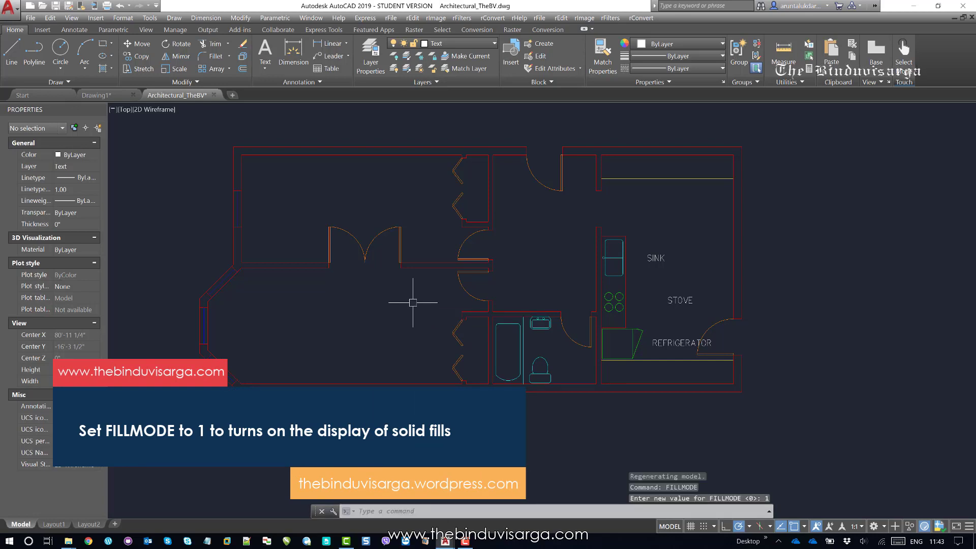
Step: Regenerate the drawing with REGEN so the wall fills display again
text(REGEN)
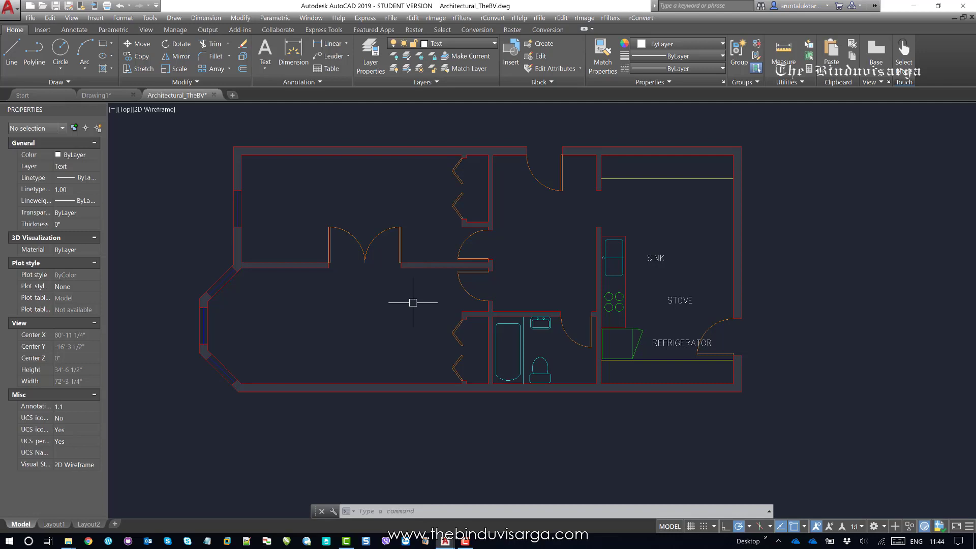
mouse_move(298, 252)
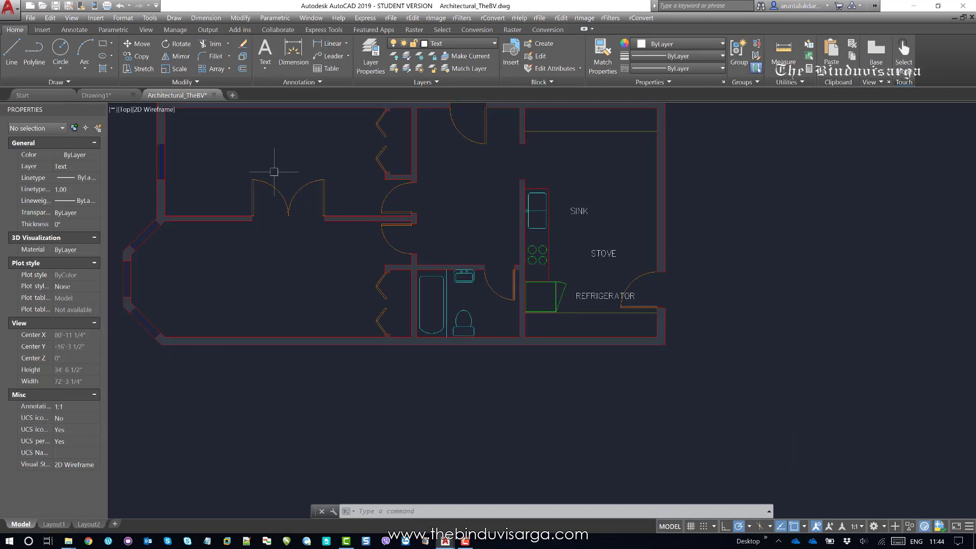
Step: Zoom in and out around the upper-left room and its double doors to inspect the filled walls
scroll(up, 3)
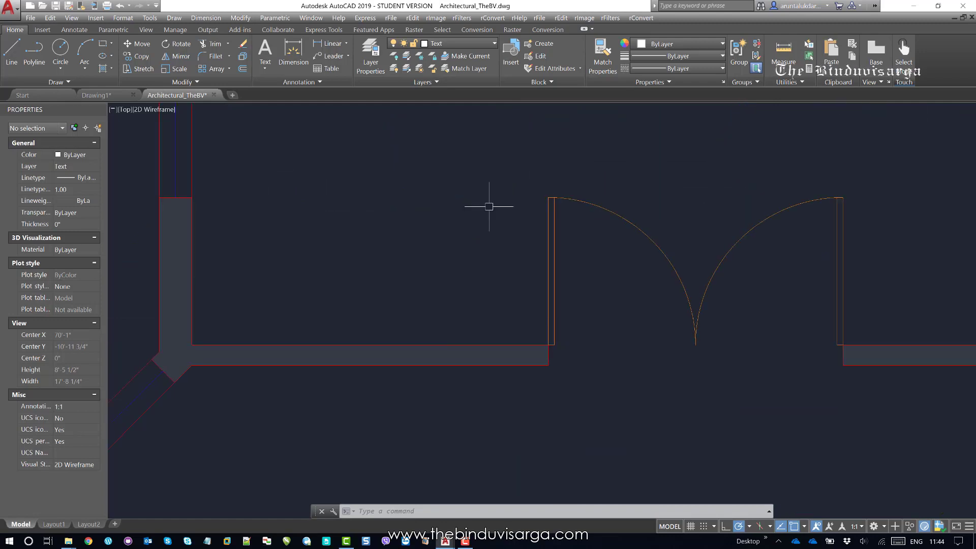
scroll(down, 3)
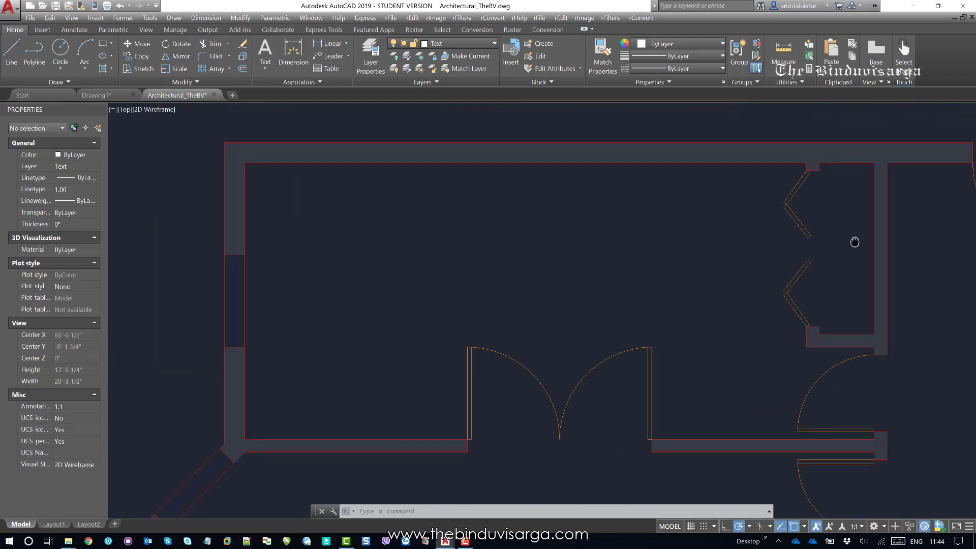